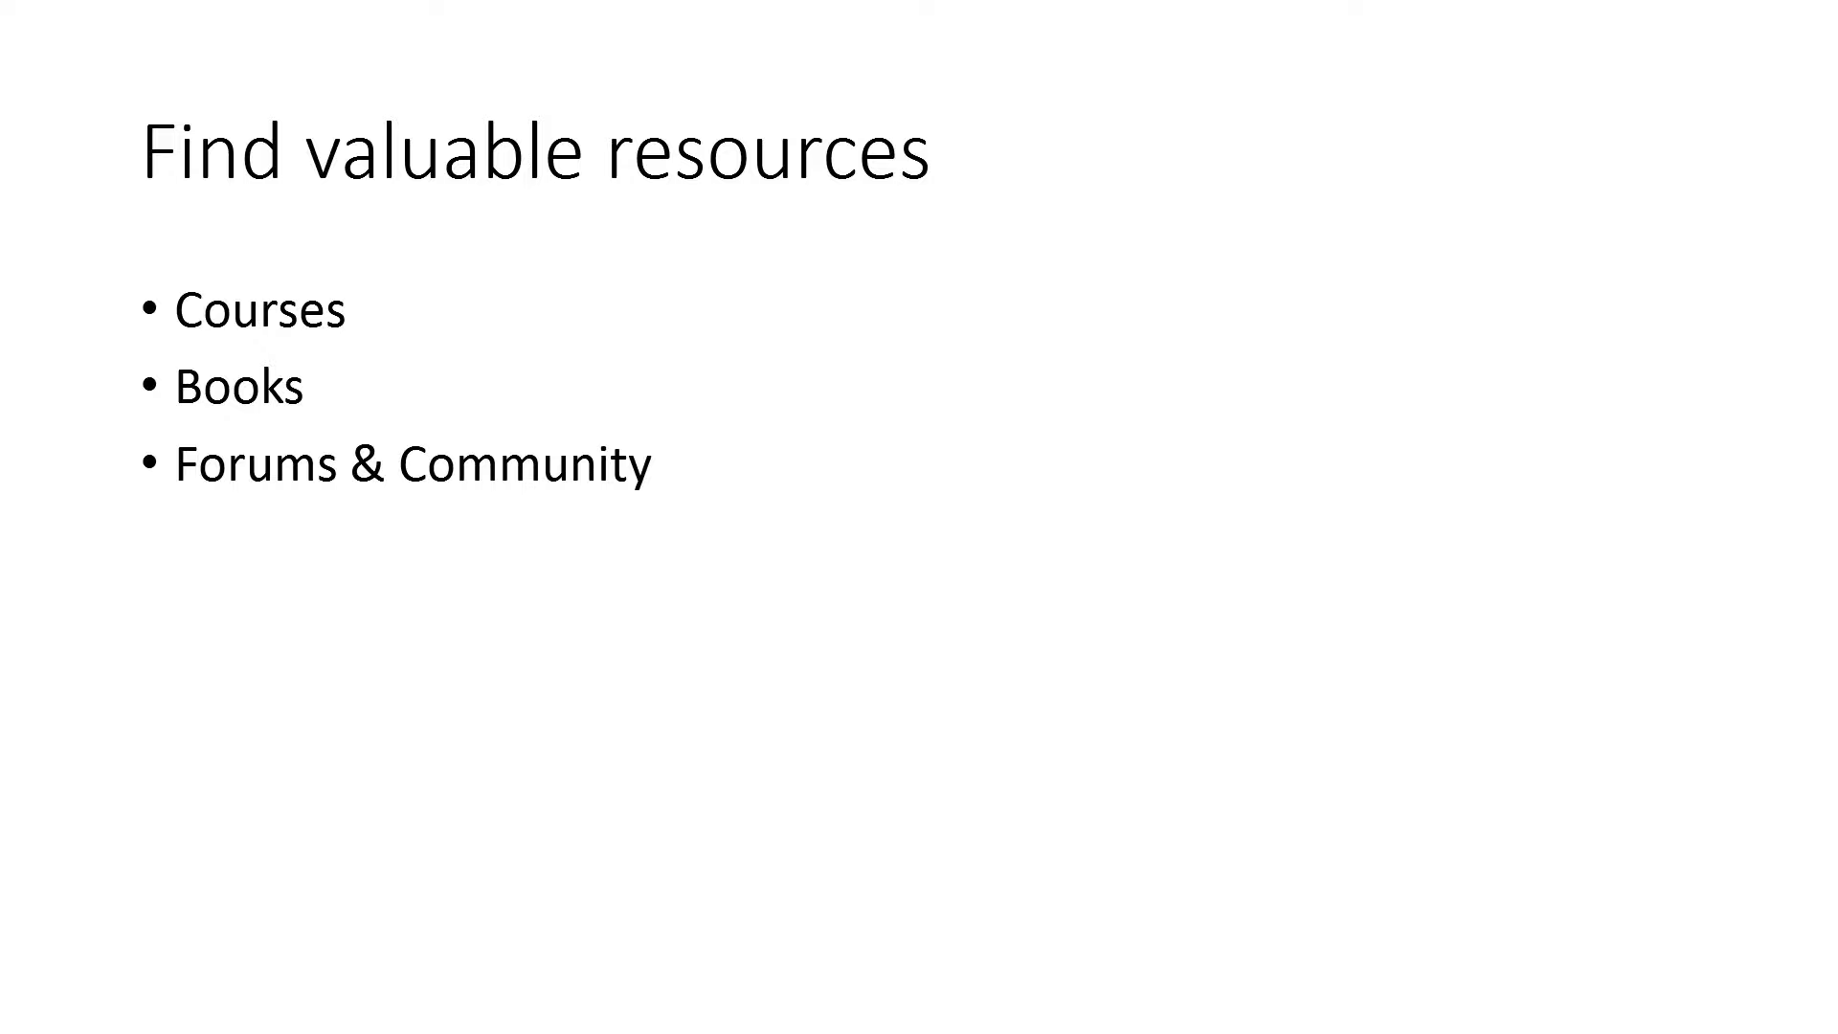
# Advance from 'Find valuable resources' to the 'Keep learning new techniques' slide.
pyautogui.press('Right')
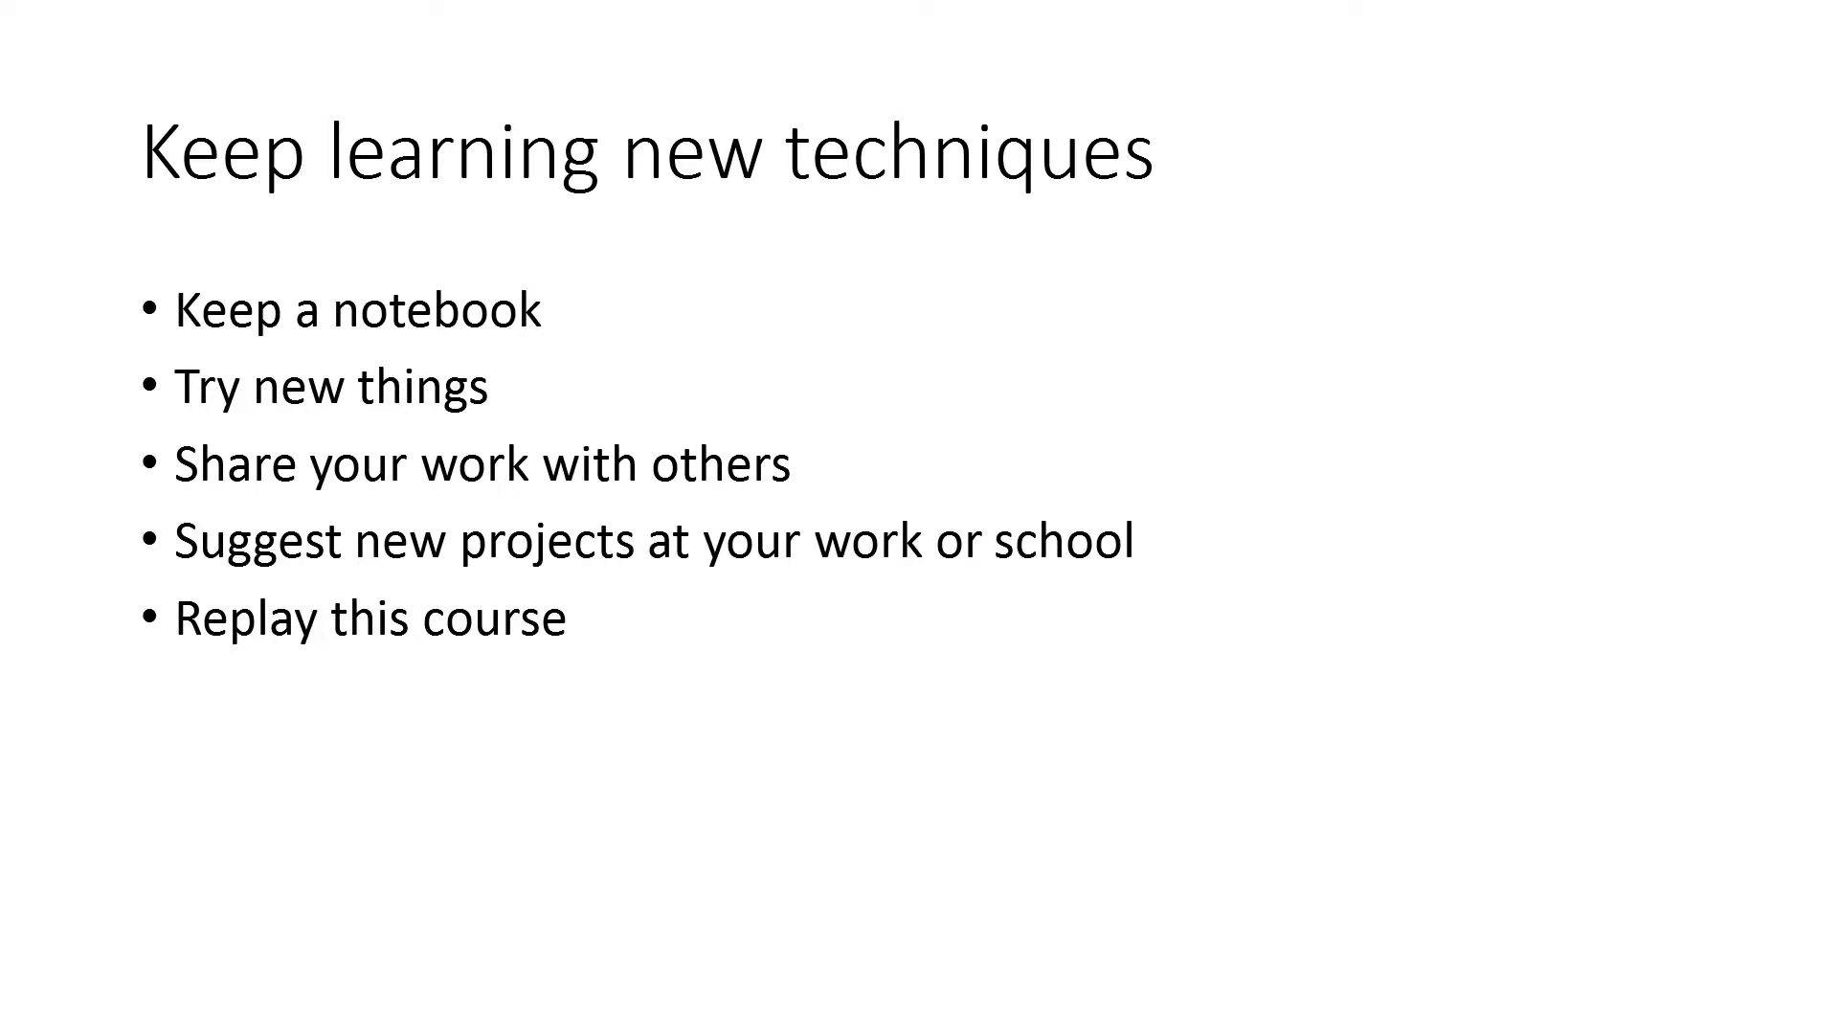